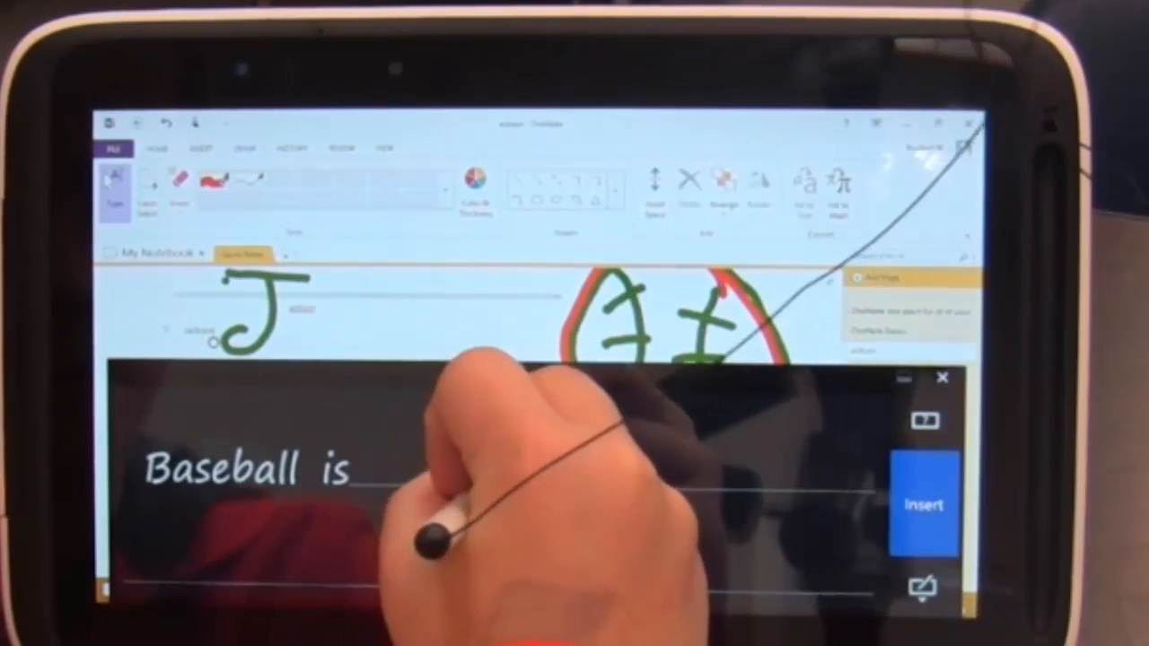
{"action": "type", "text": "My"}
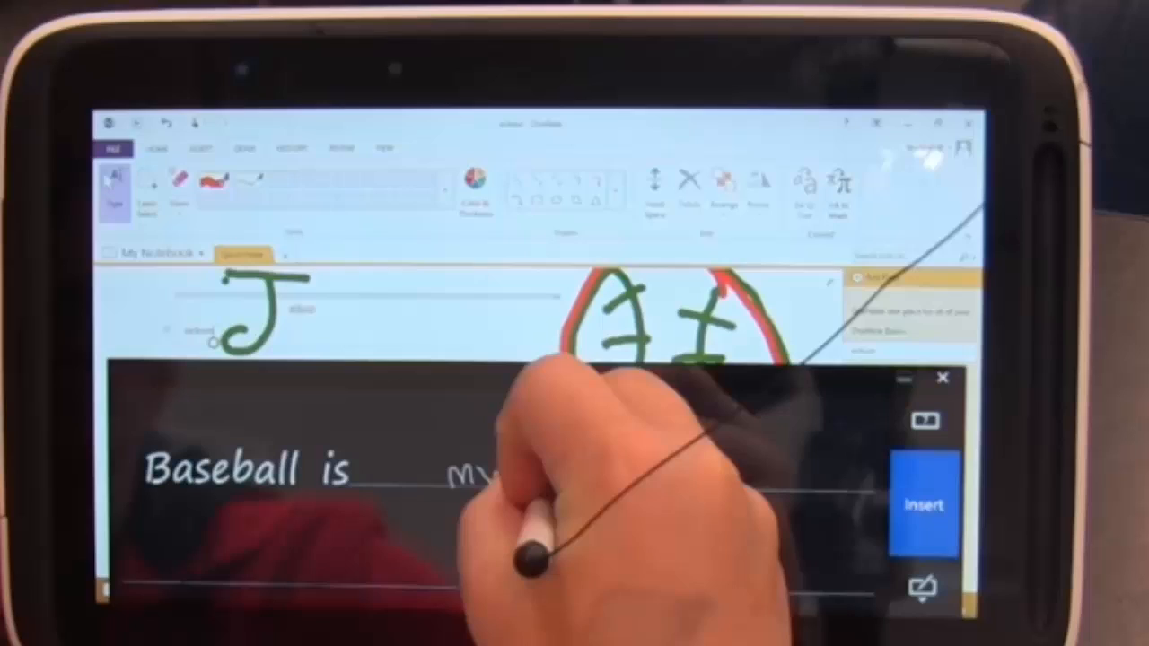